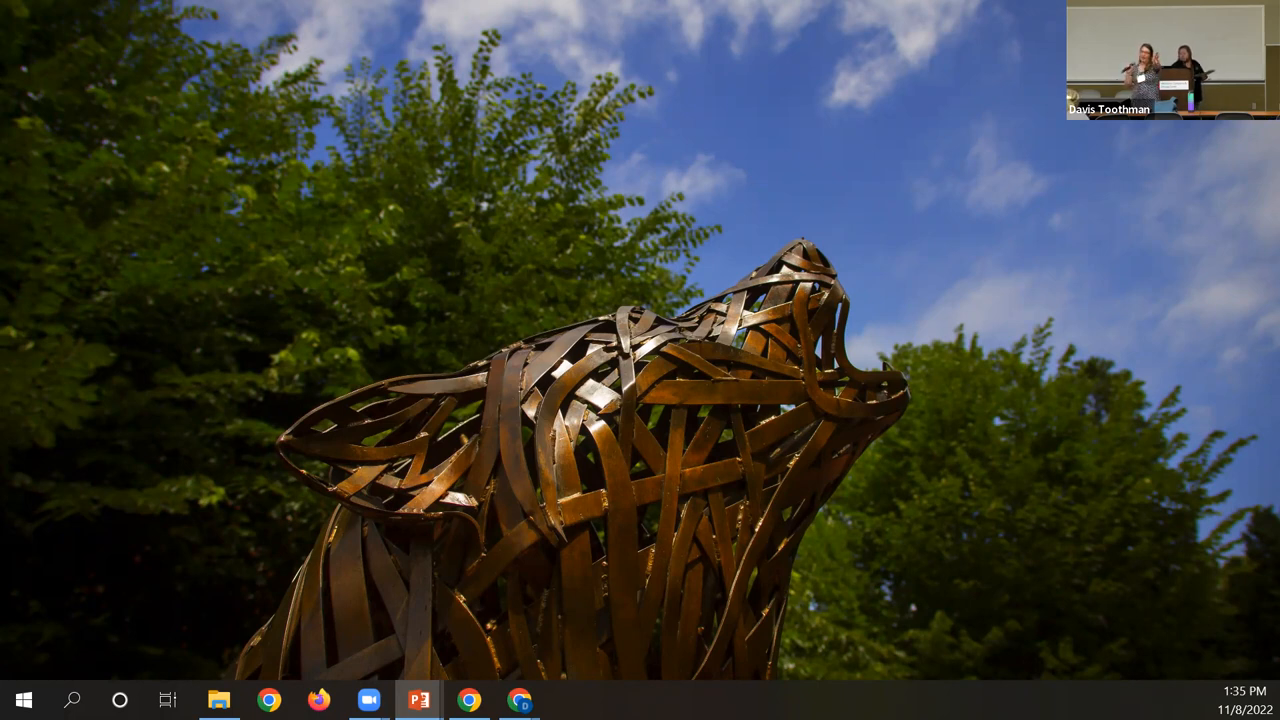
- Restore the running slide show full screen, showing the restored seagrass beds title slide
click(418, 700)
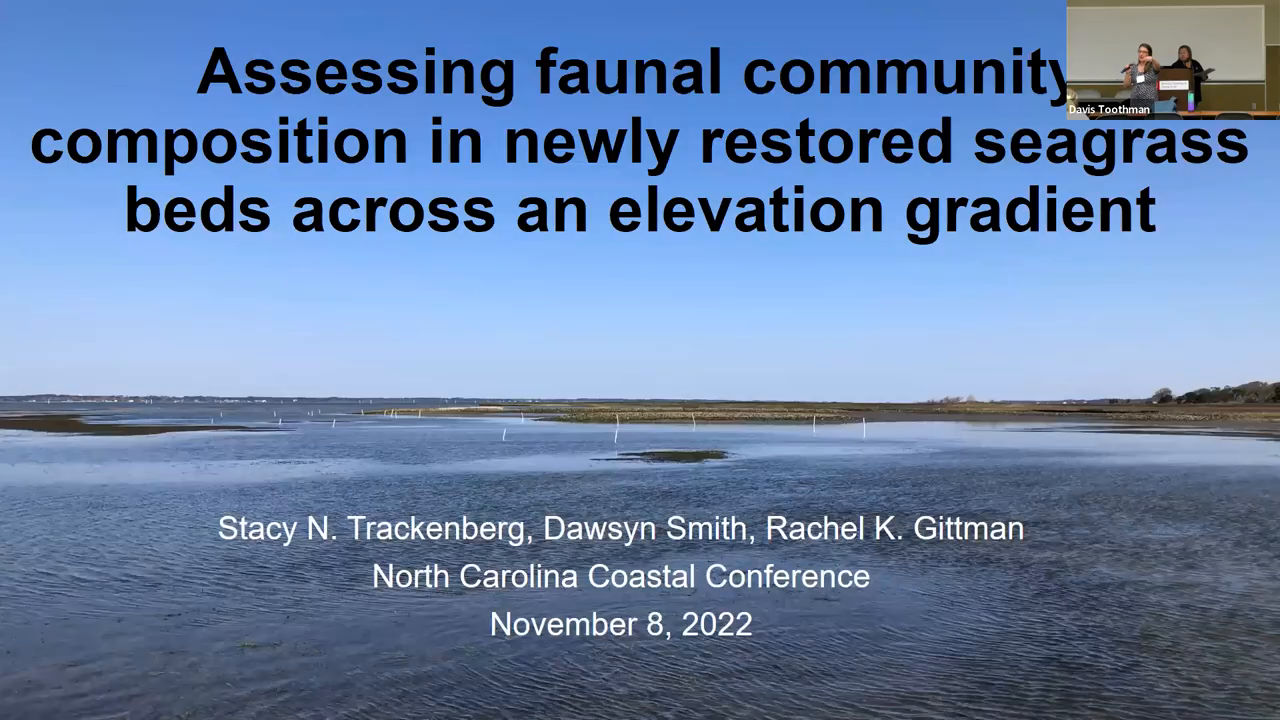